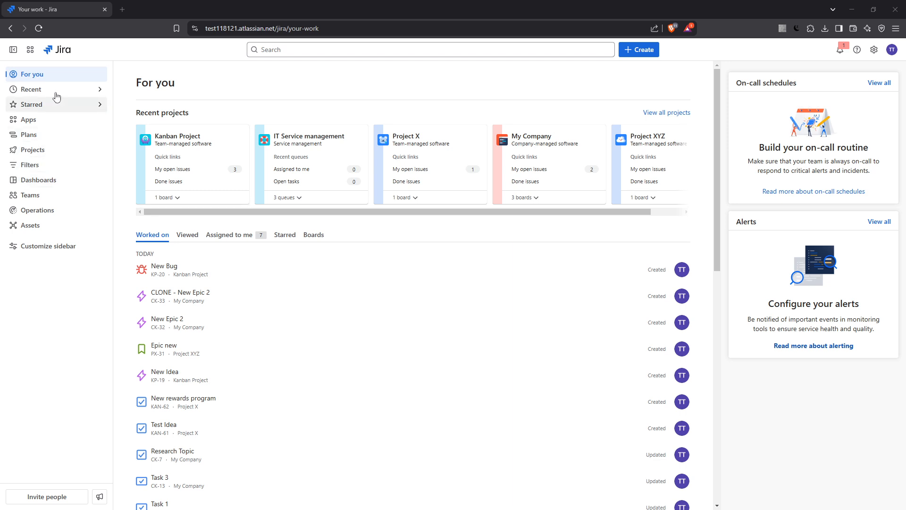
mouse_move(46, 161)
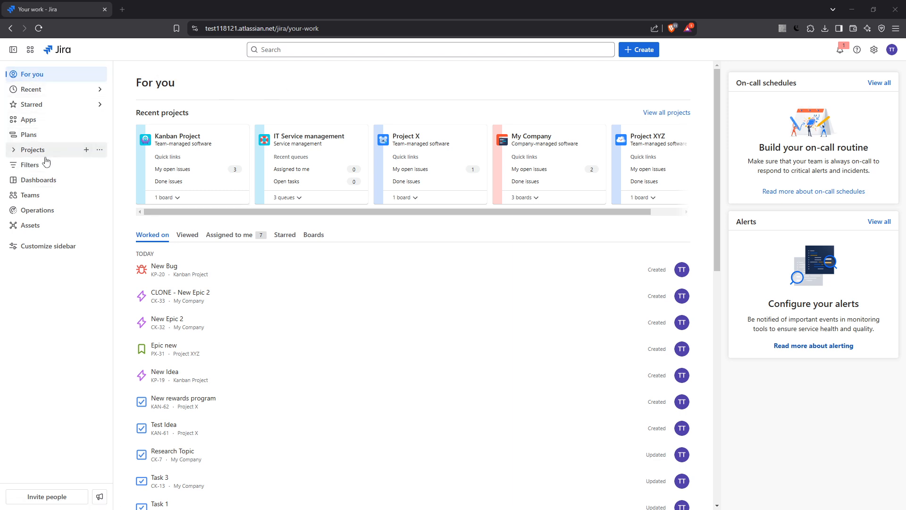
- Expand Filters in the sidebar to show starred and default filters
click(30, 165)
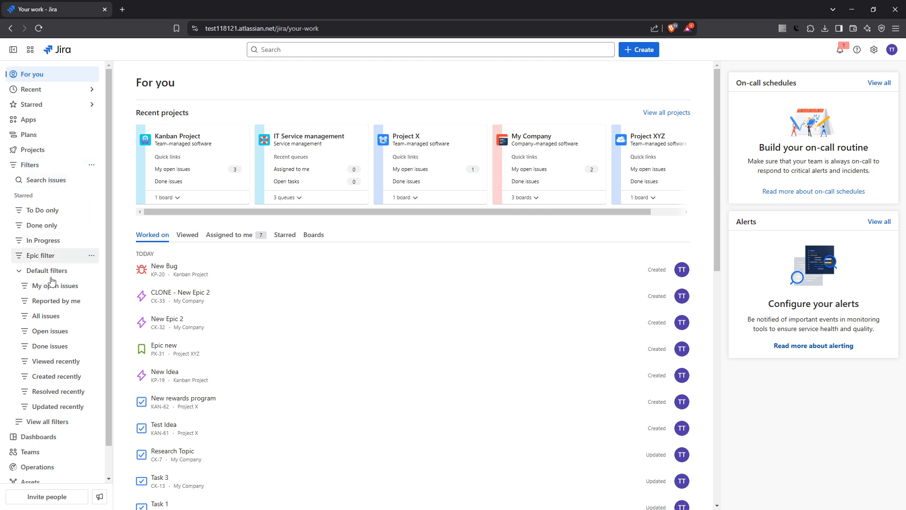
mouse_move(66, 318)
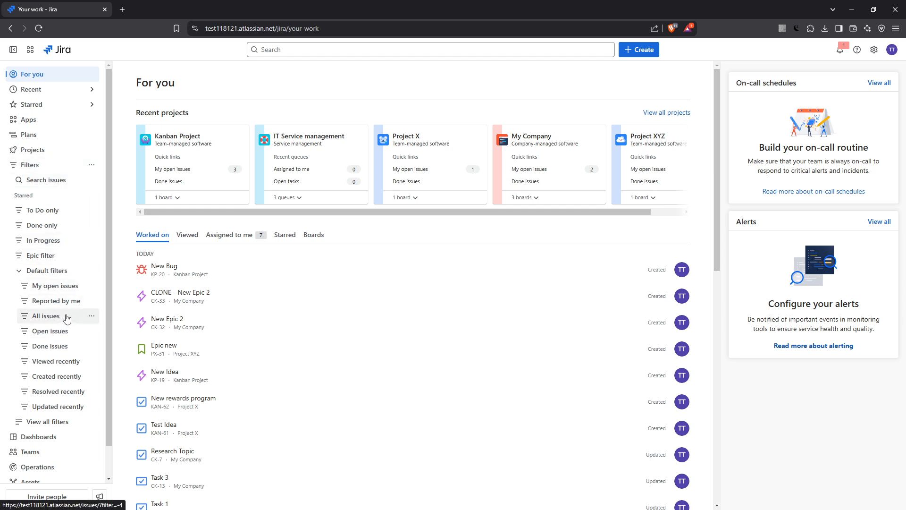
- Open the All issues default filter, listing 103 issues, and edit its JQL query
click(46, 316)
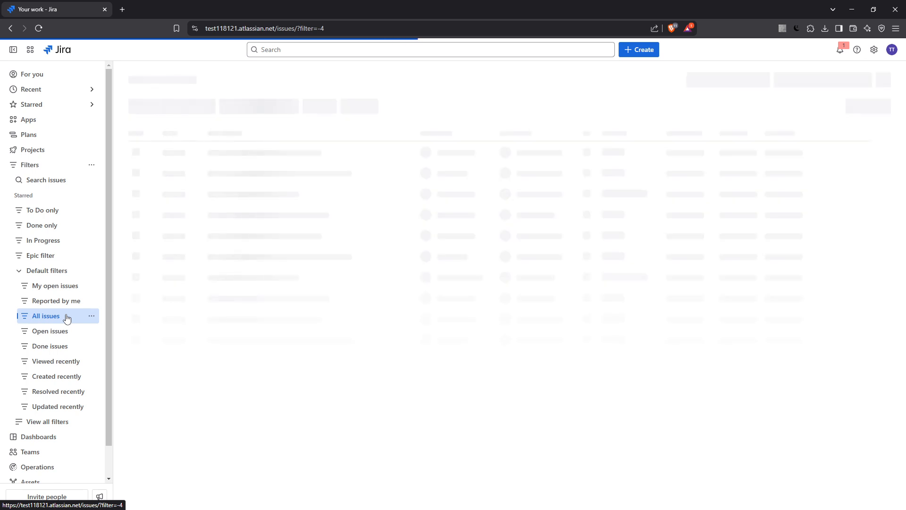
click(45, 316)
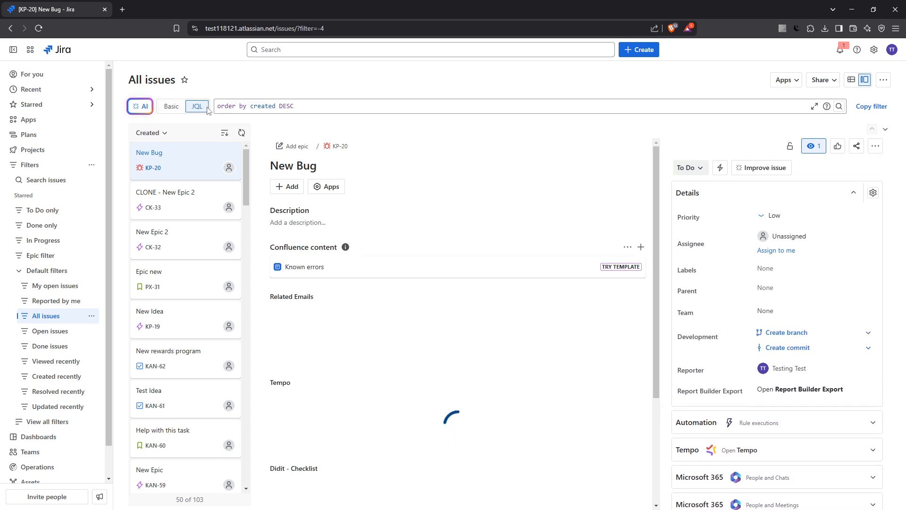
click(294, 106)
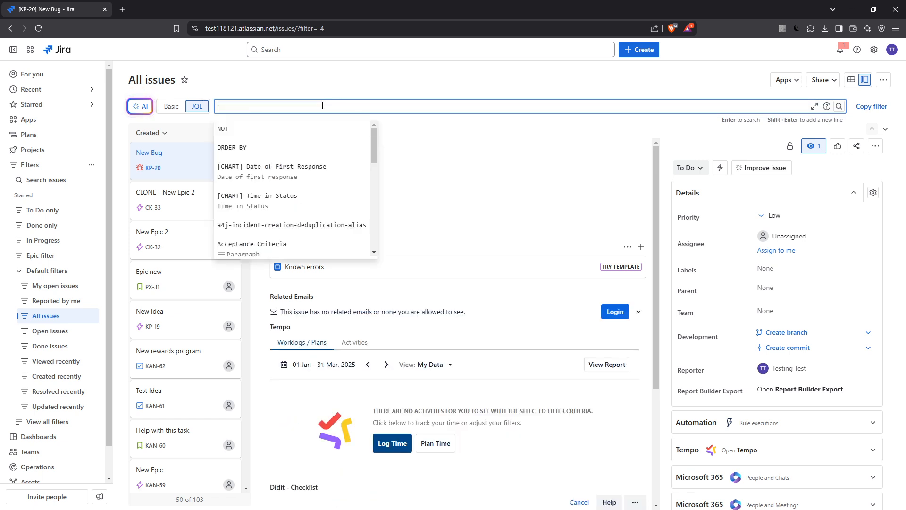
mouse_move(286, 213)
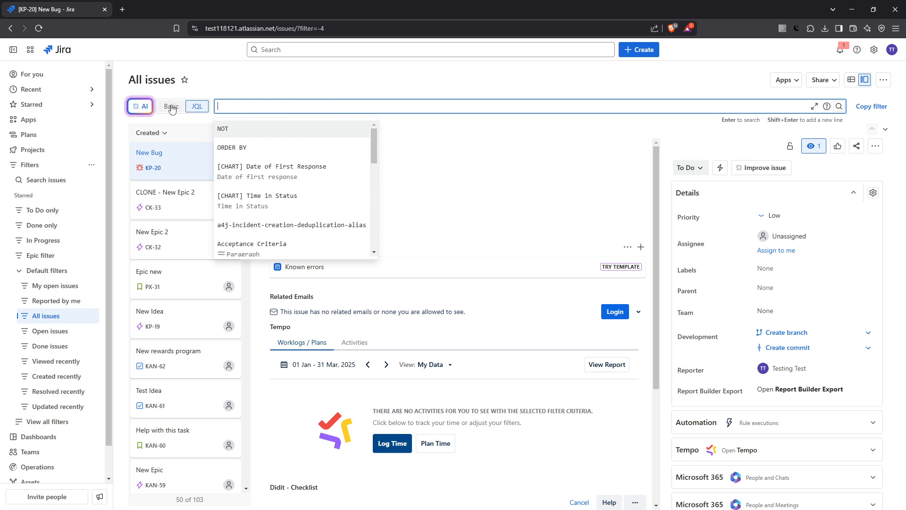
- Switch to basic search and check the Project and Assignee filters without selecting any
click(172, 106)
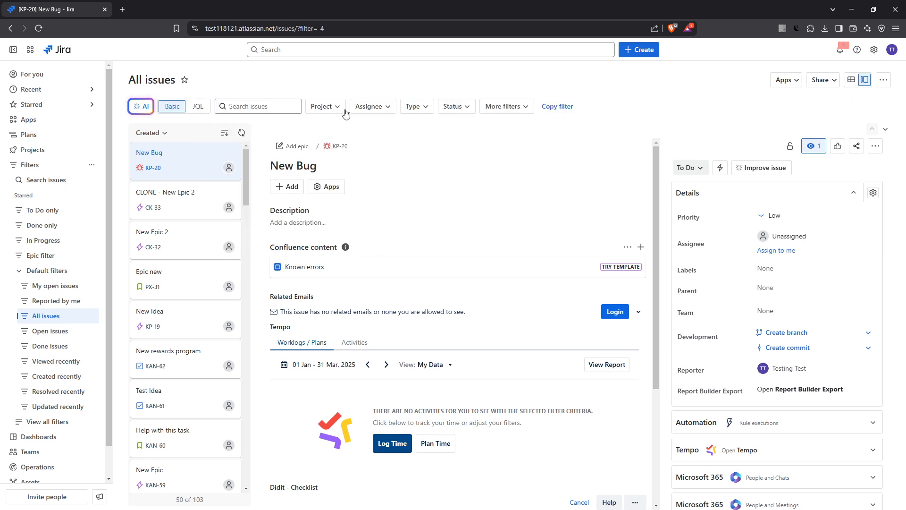
click(322, 106)
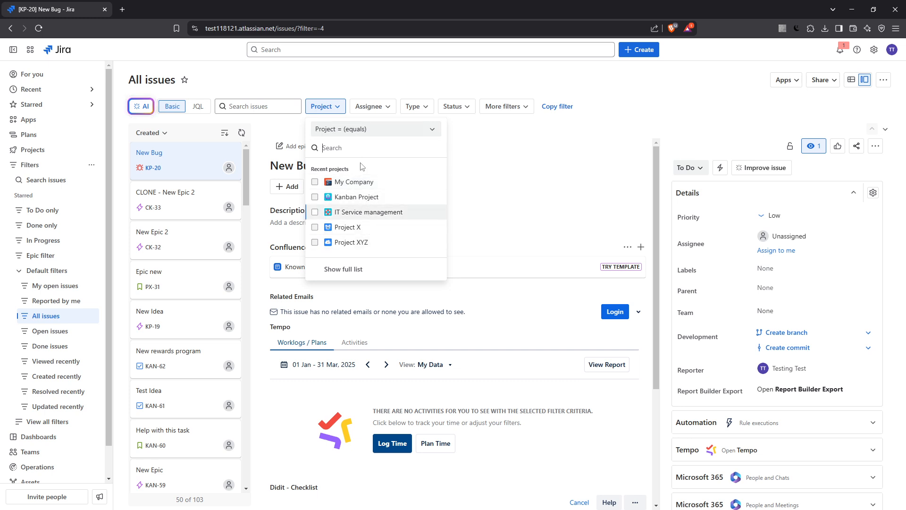
click(373, 106)
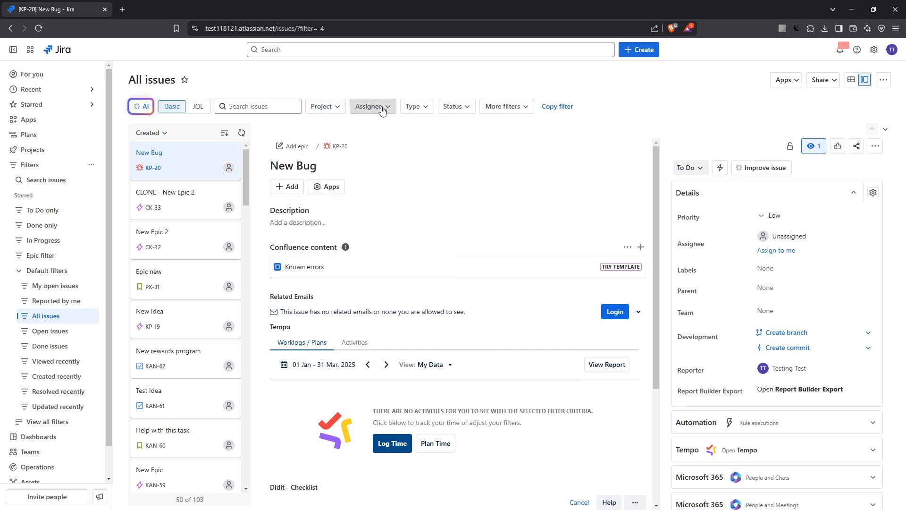
click(371, 106)
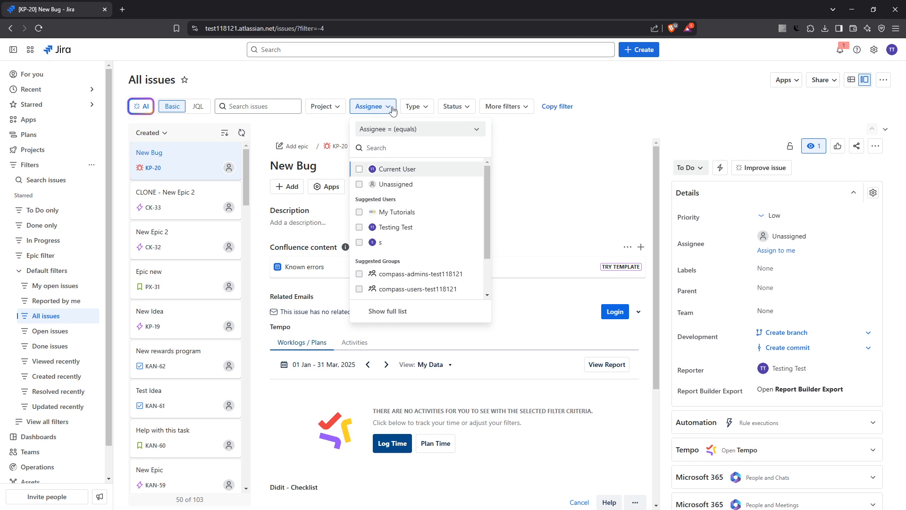
click(805, 97)
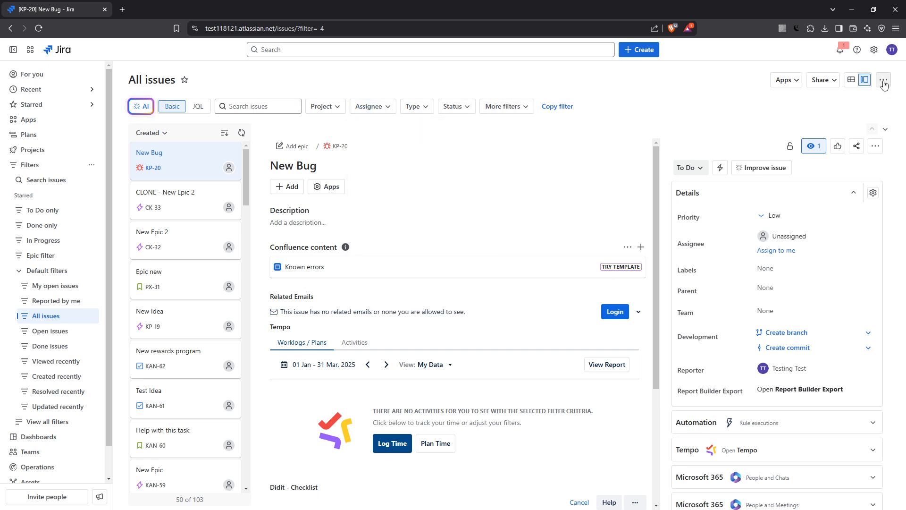
mouse_move(884, 79)
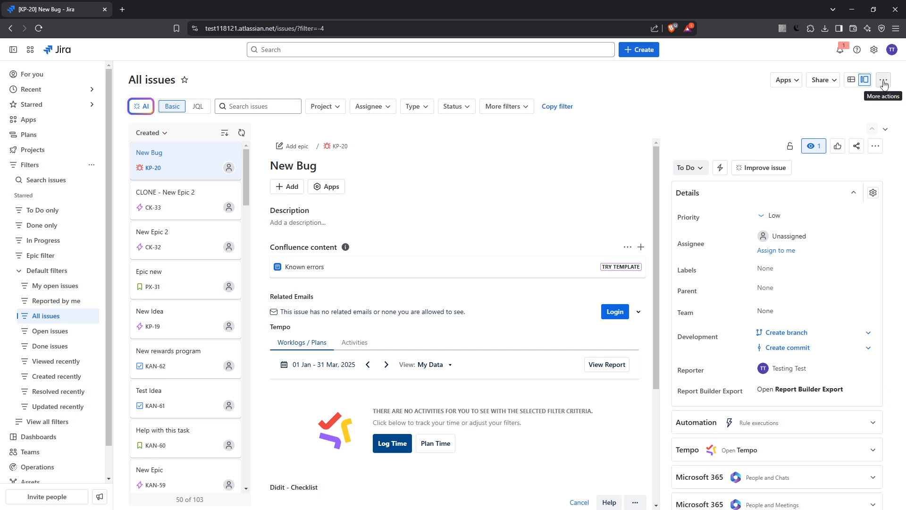
- Show the Export submenu from the All issues ••• menu
click(884, 79)
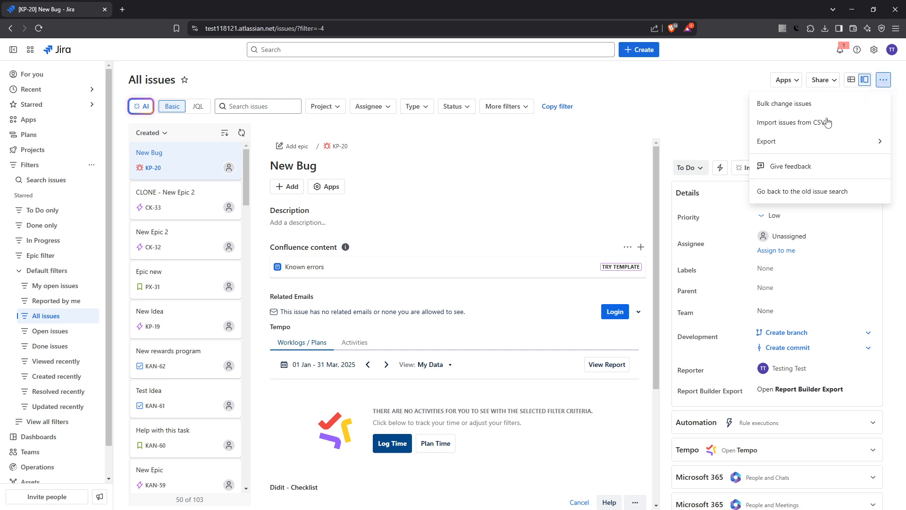
click(784, 142)
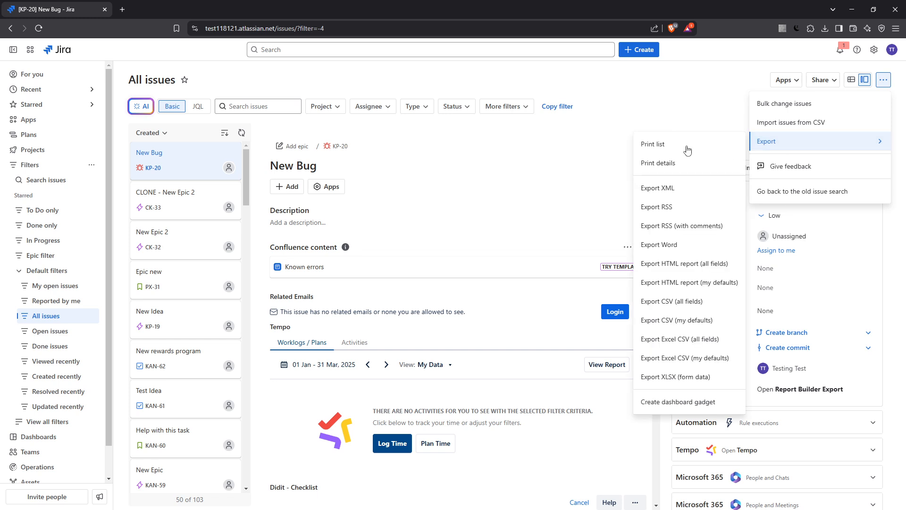
mouse_move(684, 290)
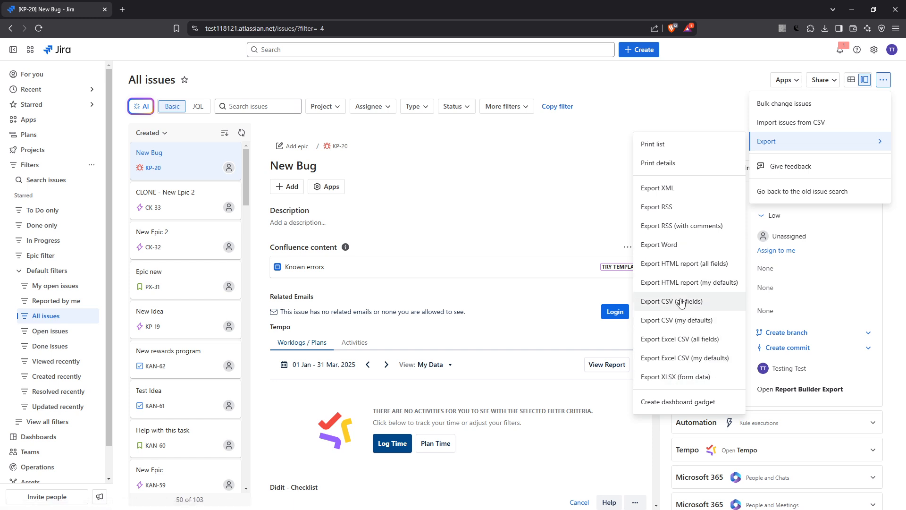
mouse_move(700, 305)
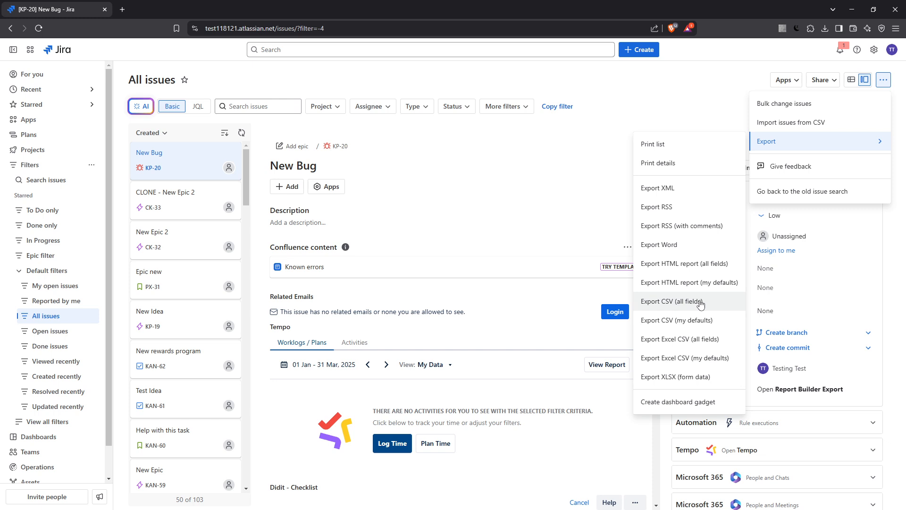
mouse_move(706, 304)
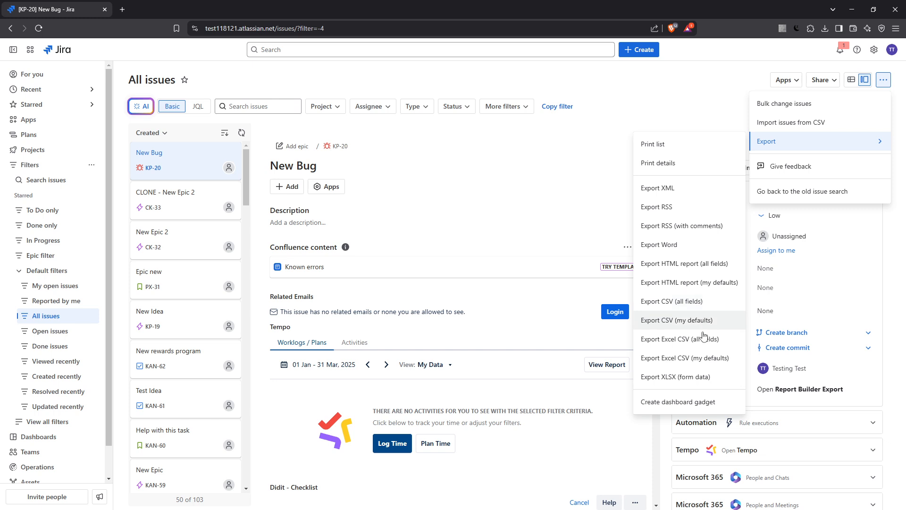
mouse_move(708, 344)
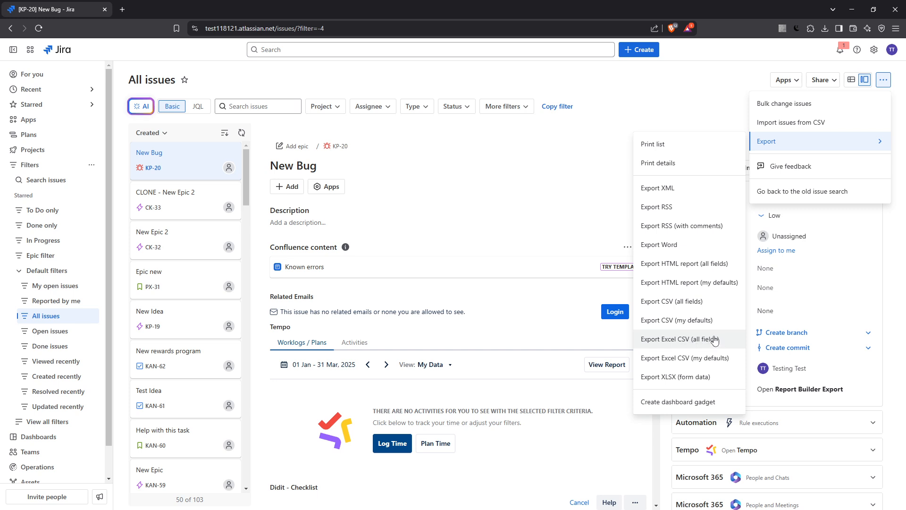
mouse_move(717, 342)
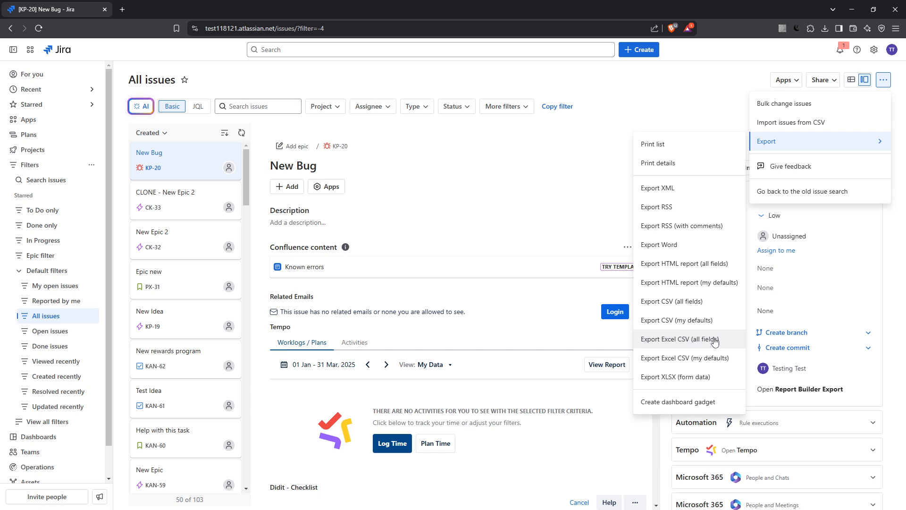
mouse_move(694, 326)
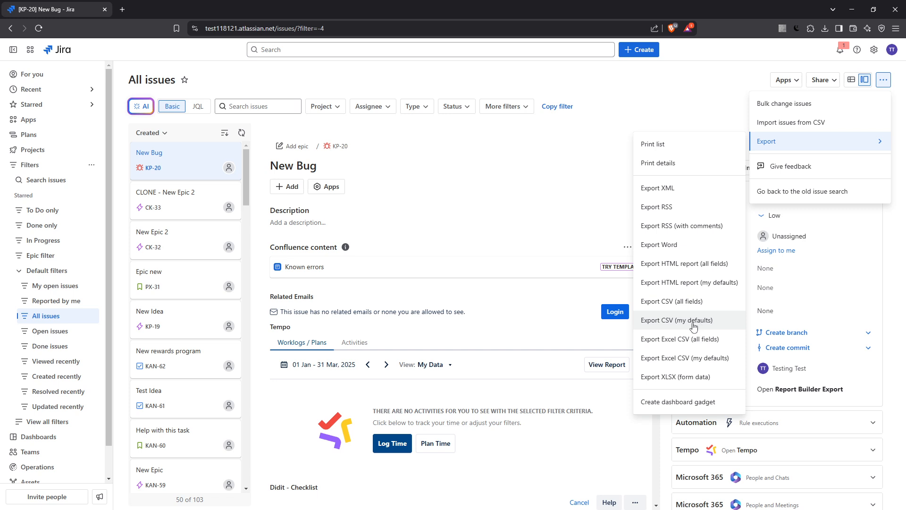
mouse_move(701, 324)
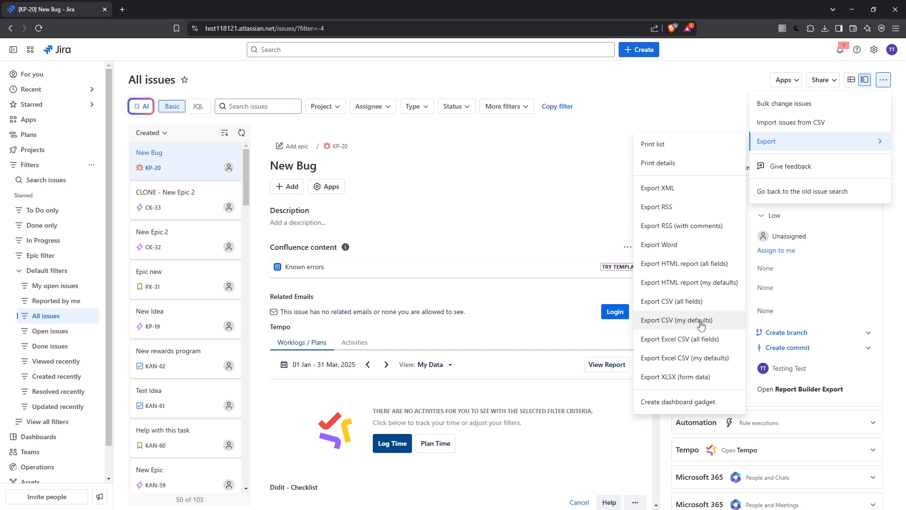
mouse_move(703, 360)
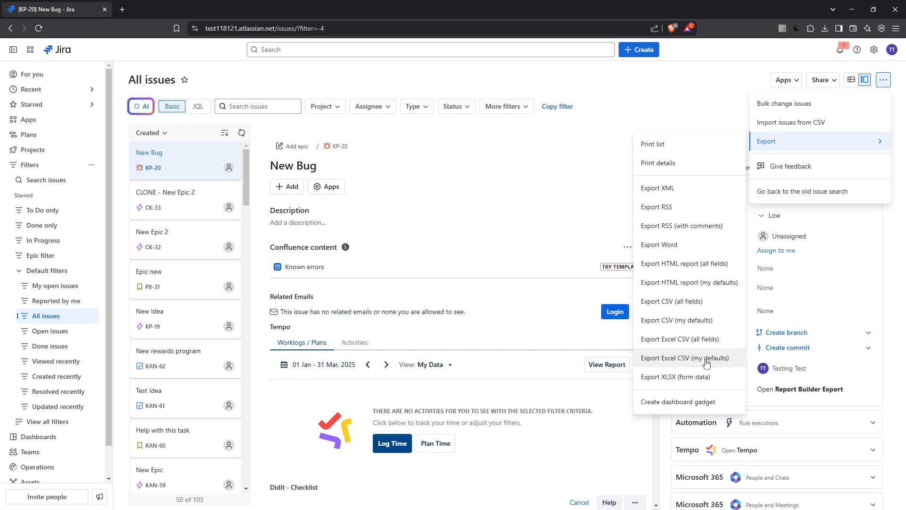
mouse_move(704, 362)
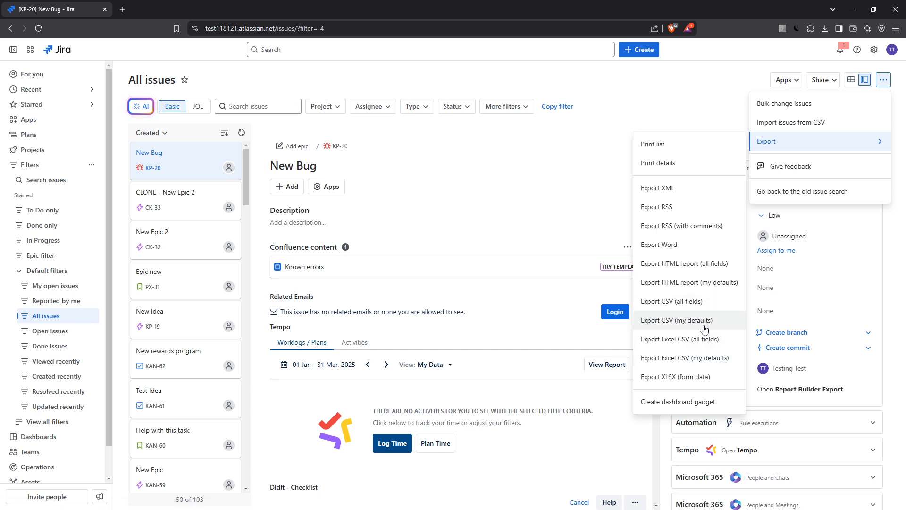
mouse_move(699, 305)
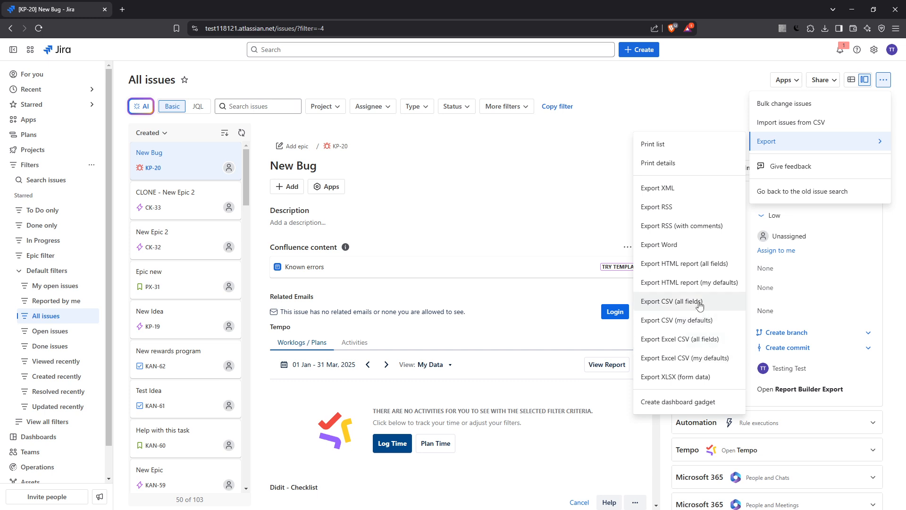
- Export all issues as CSV (all fields) and save the file to Downloads
click(672, 302)
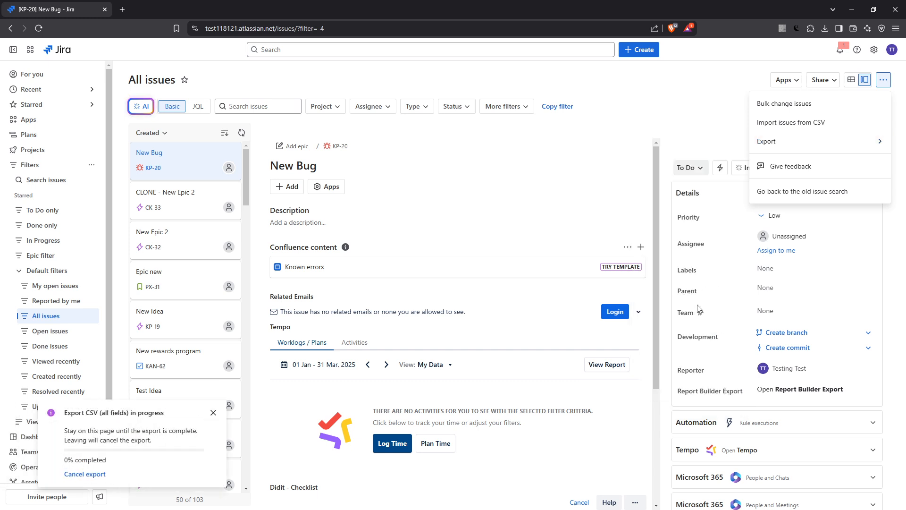
mouse_move(293, 425)
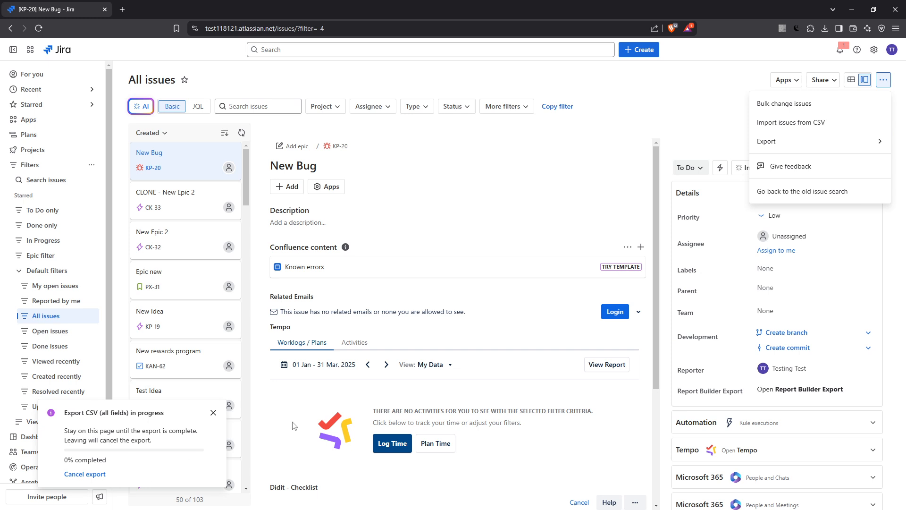
mouse_move(424, 425)
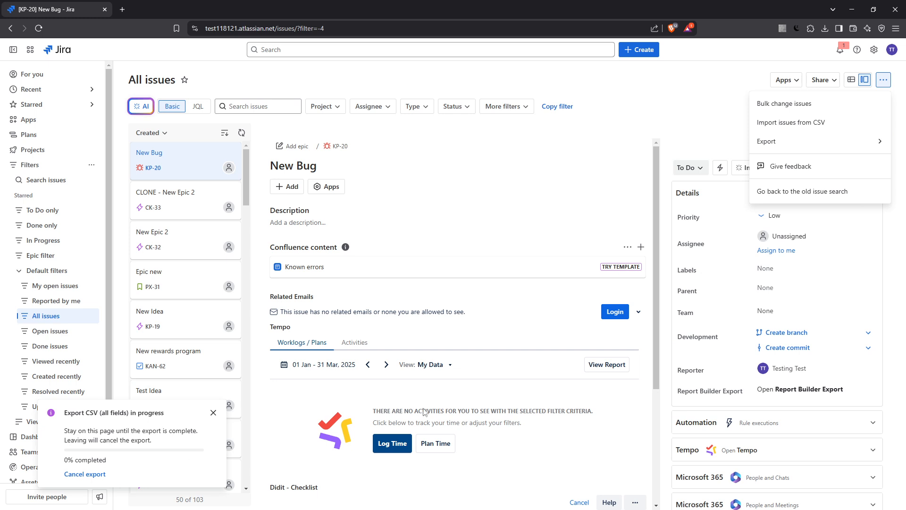
mouse_move(456, 401)
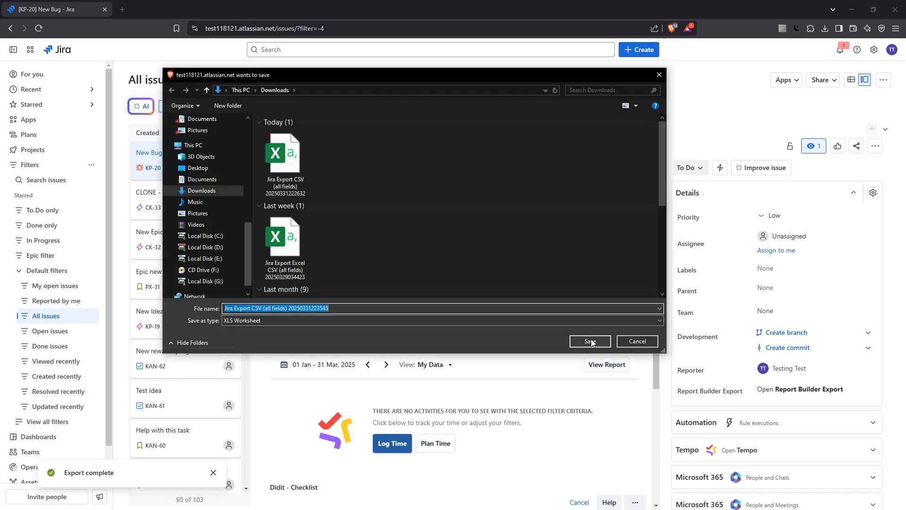
click(591, 341)
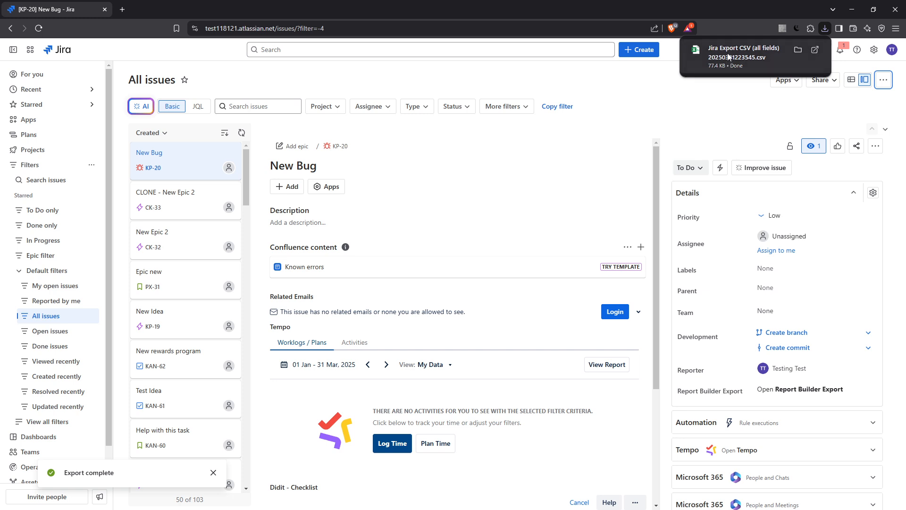
mouse_move(421, 296)
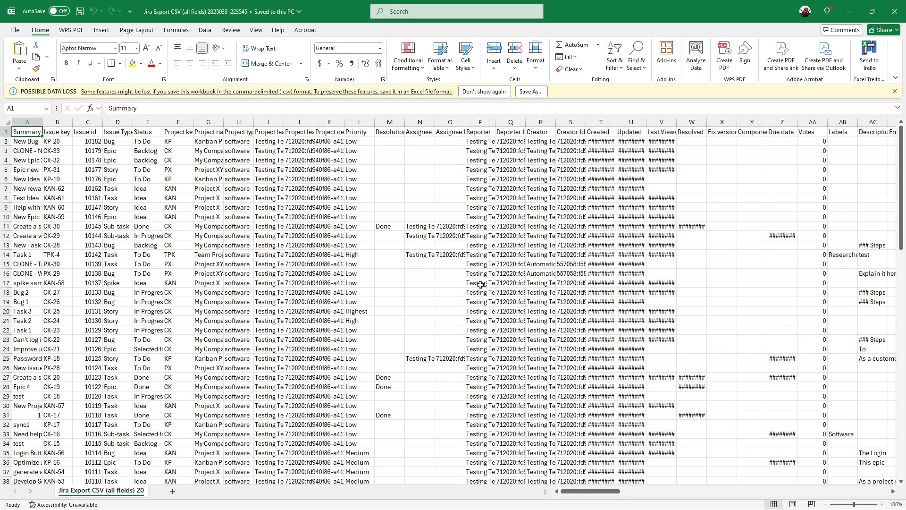
- Scroll through the exported Jira CSV rows in Excel to review the 103 issues
scroll(down, 3)
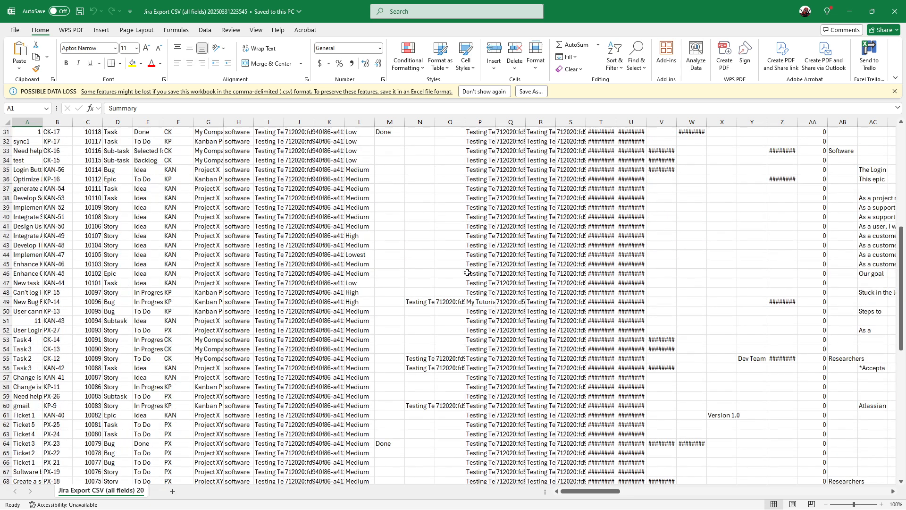
scroll(down, 3)
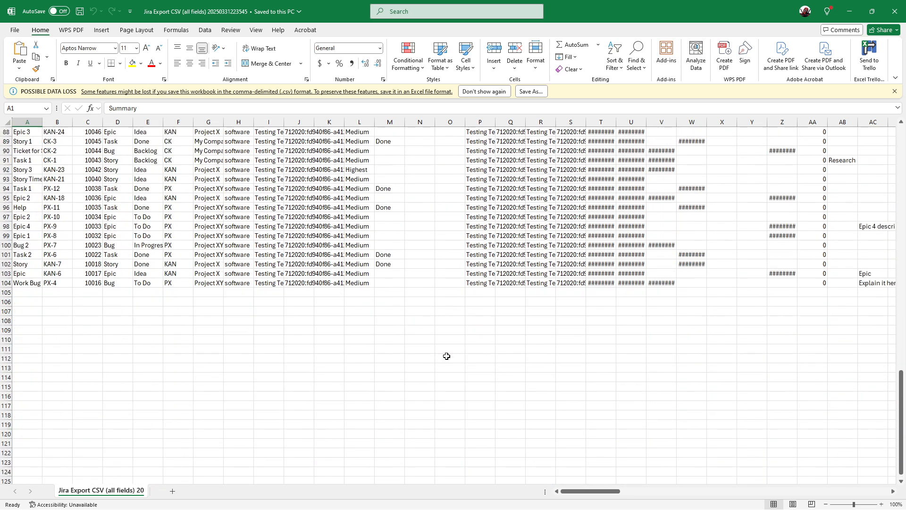
scroll(up, 3)
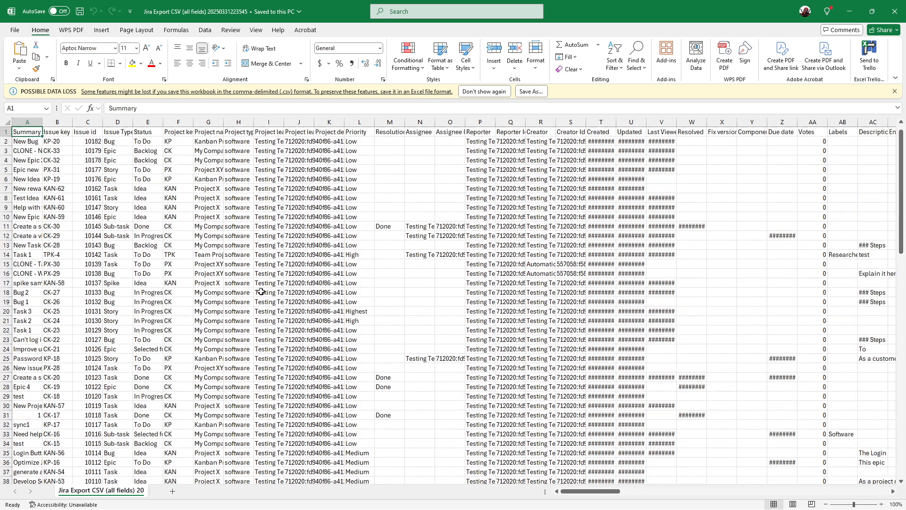
mouse_move(285, 255)
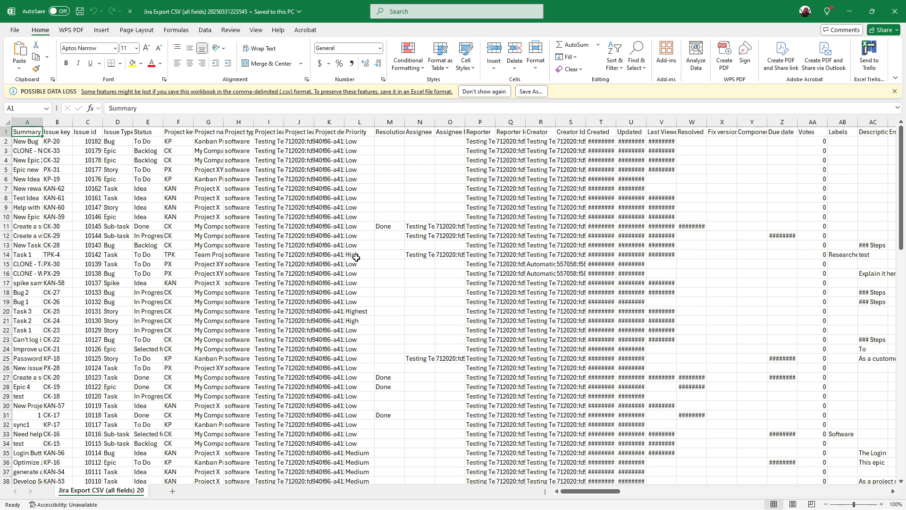
mouse_move(356, 256)
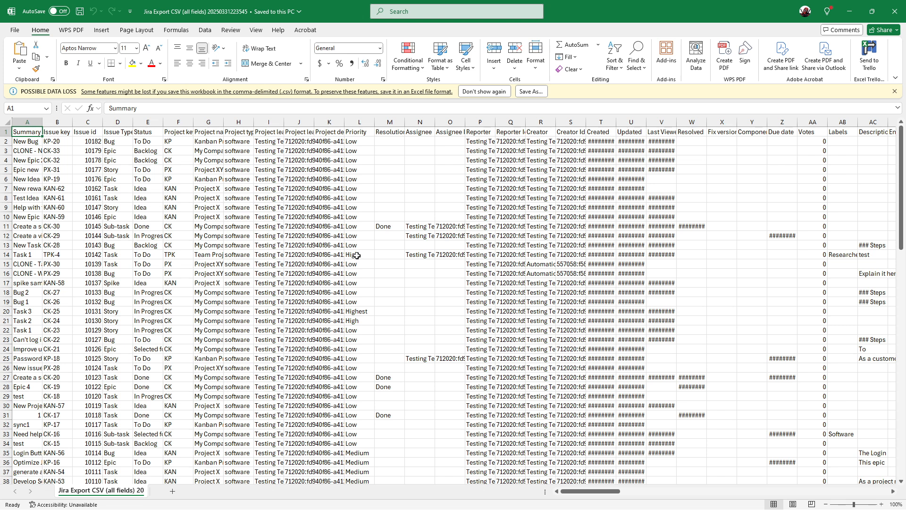